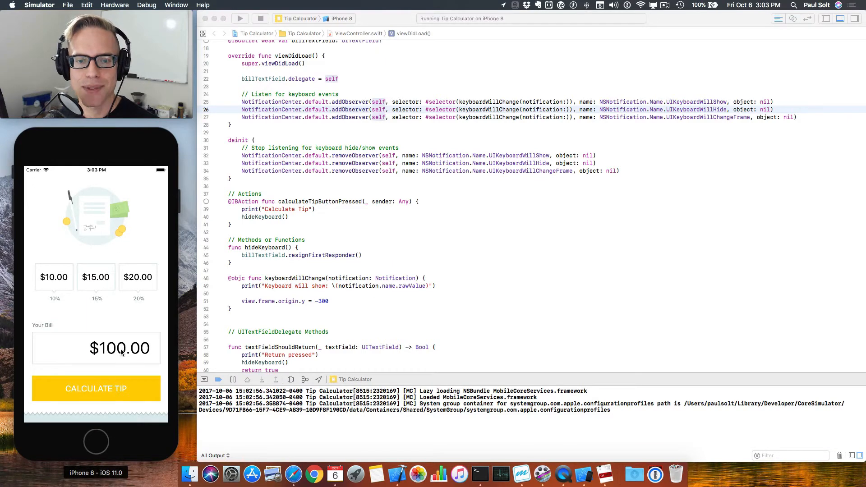
- Show and dismiss the keyboard on the bill amount field in the Simulator, twice
{"action": "left_click", "coordinate": [118, 349]}
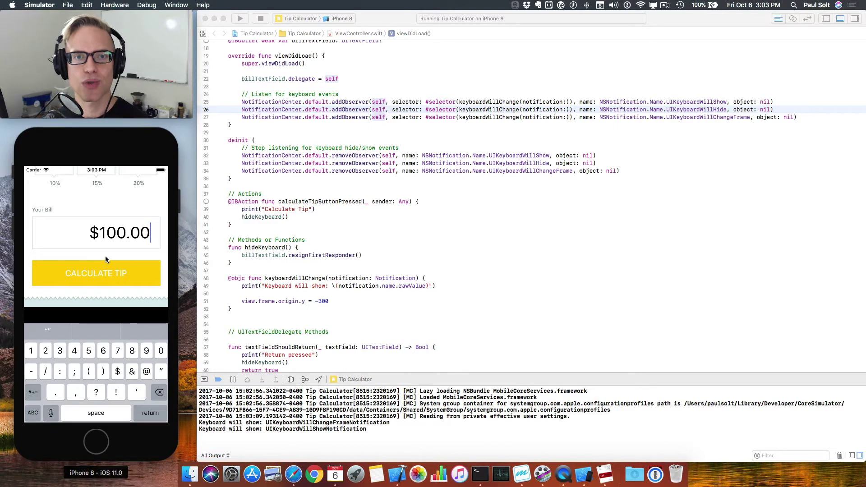
{"action": "mouse_move", "coordinate": [89, 317]}
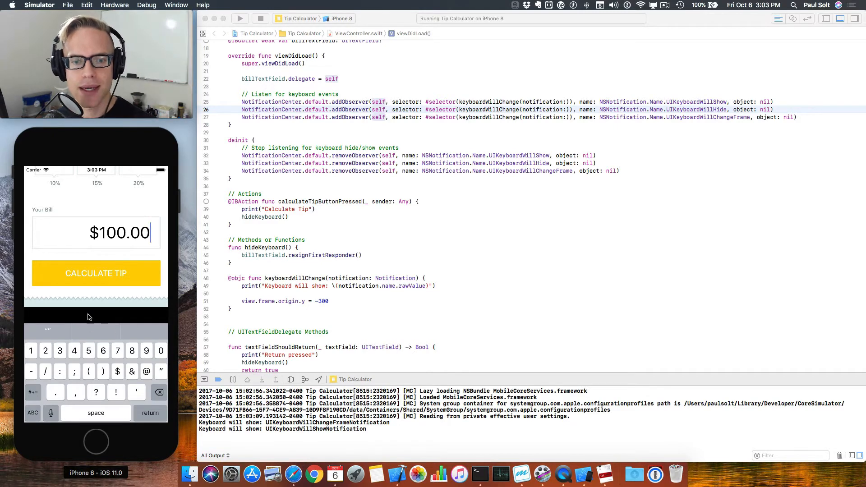
{"action": "mouse_move", "coordinate": [77, 286]}
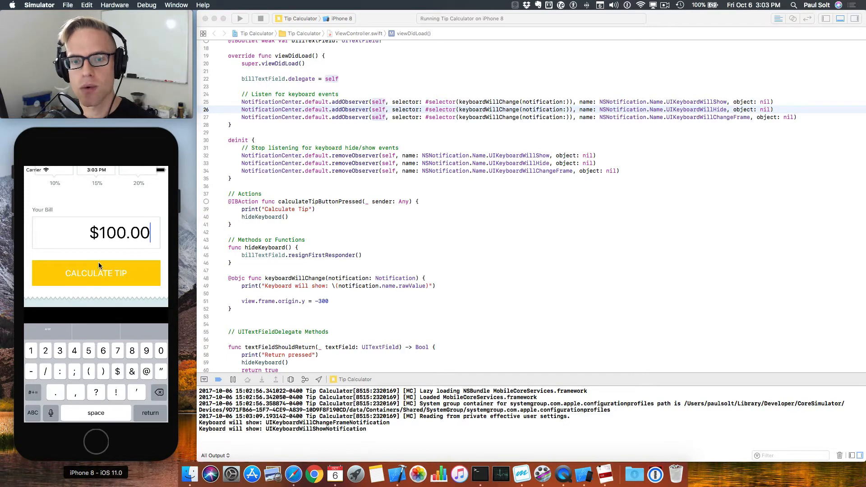
{"action": "left_click", "coordinate": [150, 413]}
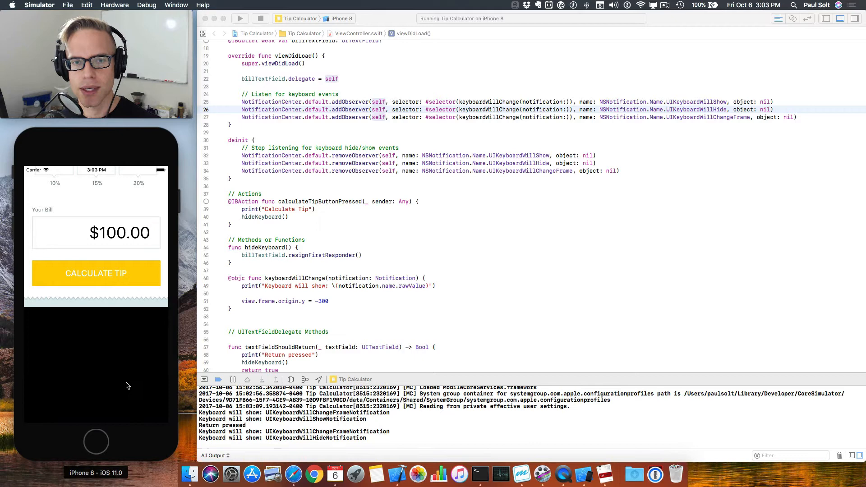
{"action": "left_click", "coordinate": [119, 233]}
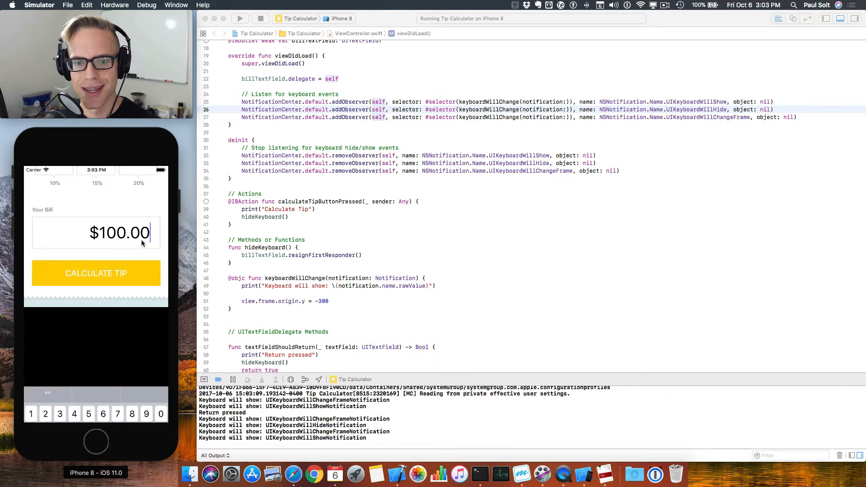
{"action": "left_click", "coordinate": [119, 233]}
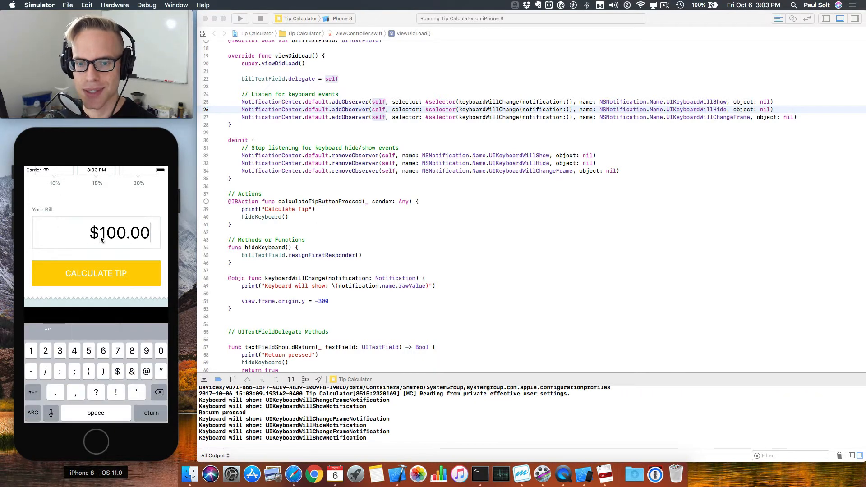
{"action": "scroll", "scroll_direction": "up", "scroll_amount": 3}
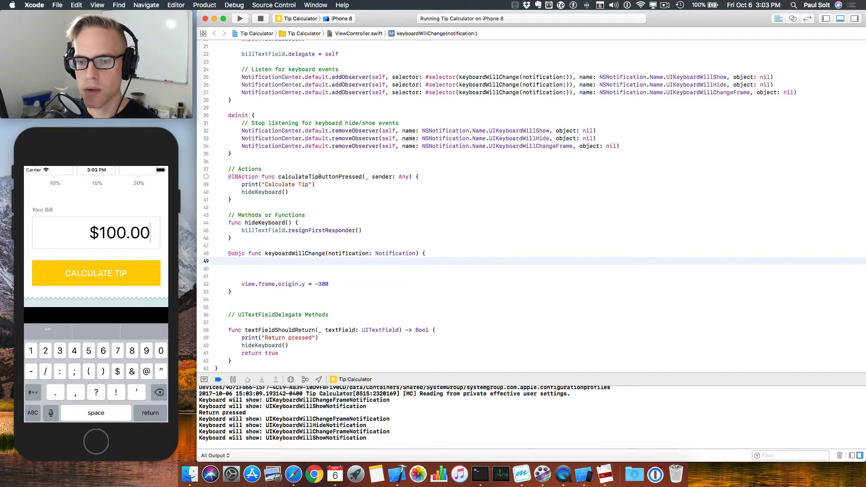
- On a new line in keyboardWillChange, start 'guard let keyboardRect ='
{"action": "key", "text": "Return"}
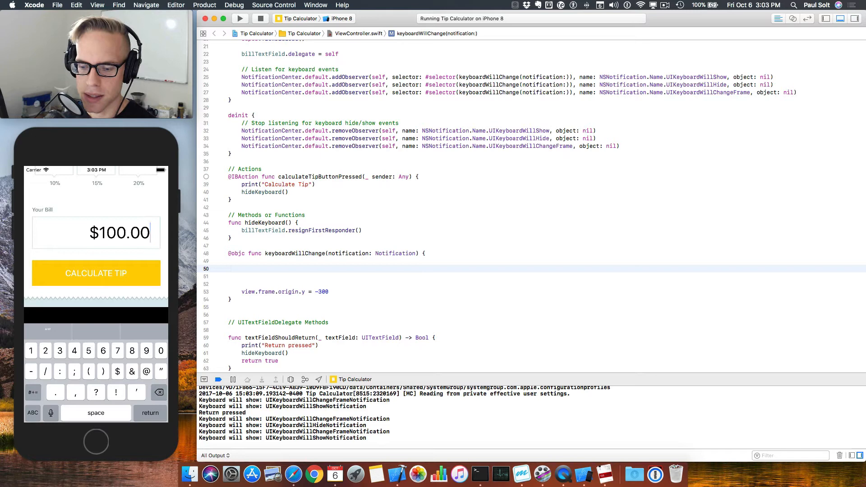
{"action": "left_click", "coordinate": [241, 268]}
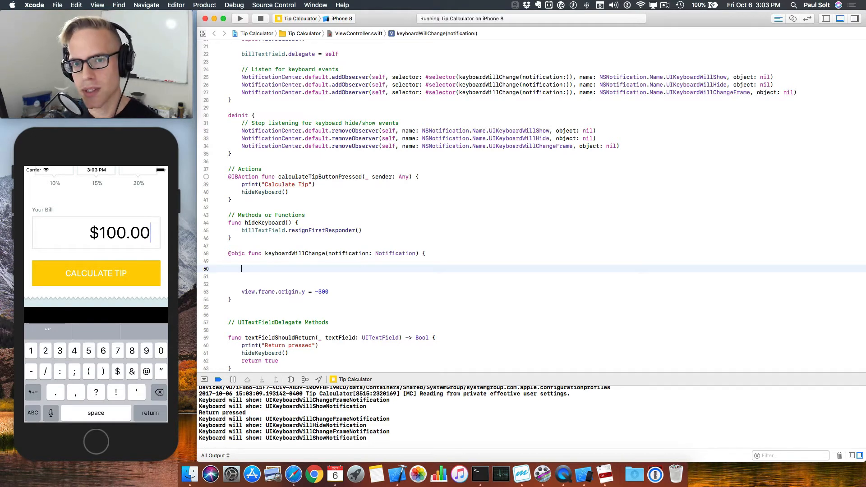
{"action": "type", "text": "guar"}
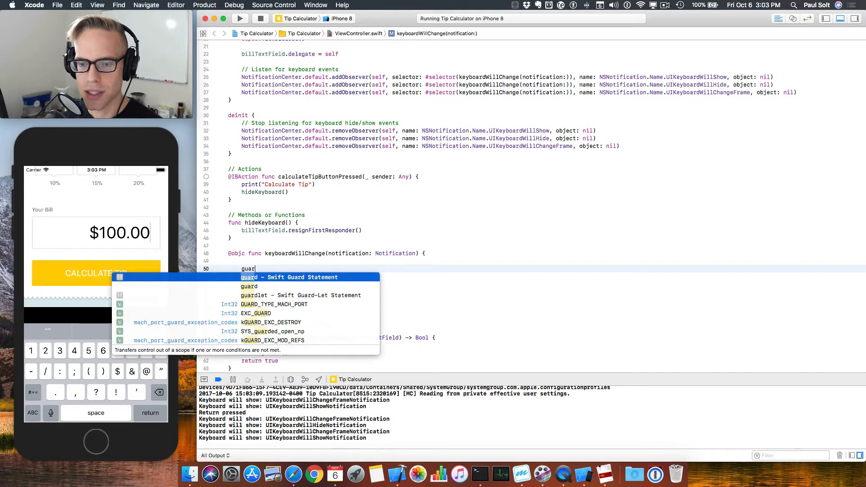
{"action": "key", "text": "Escape"}
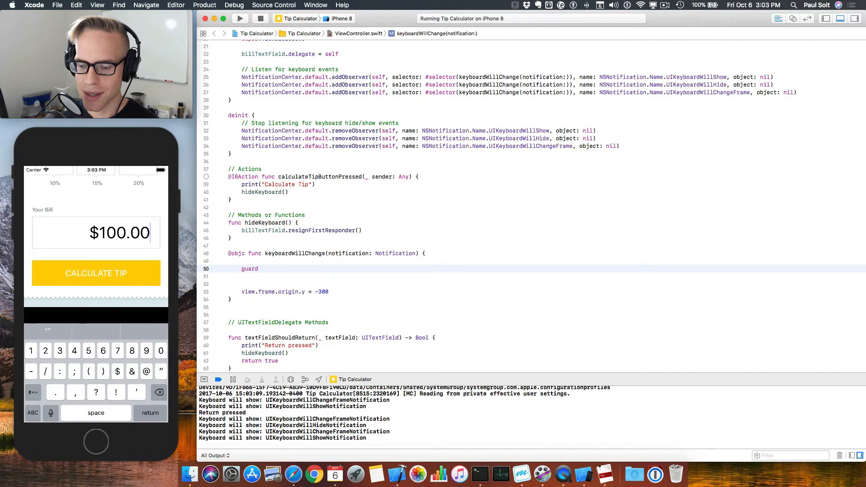
{"action": "type", "text": "let k"}
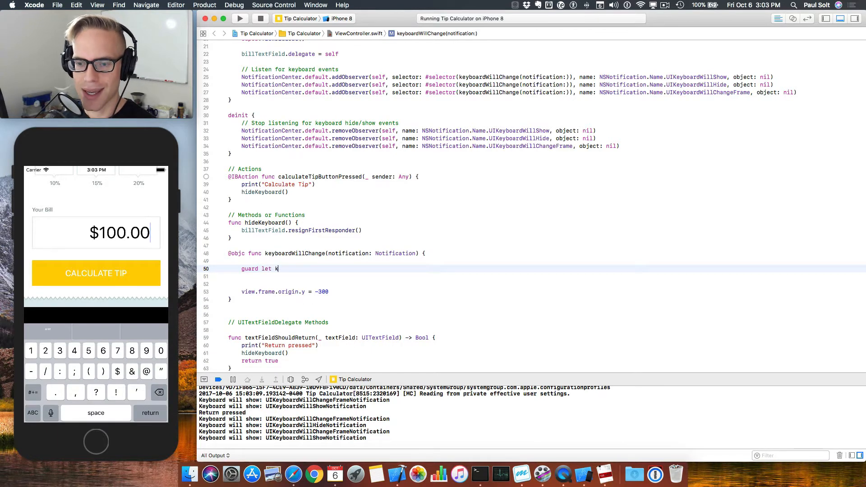
{"action": "type", "text": "eyboar"}
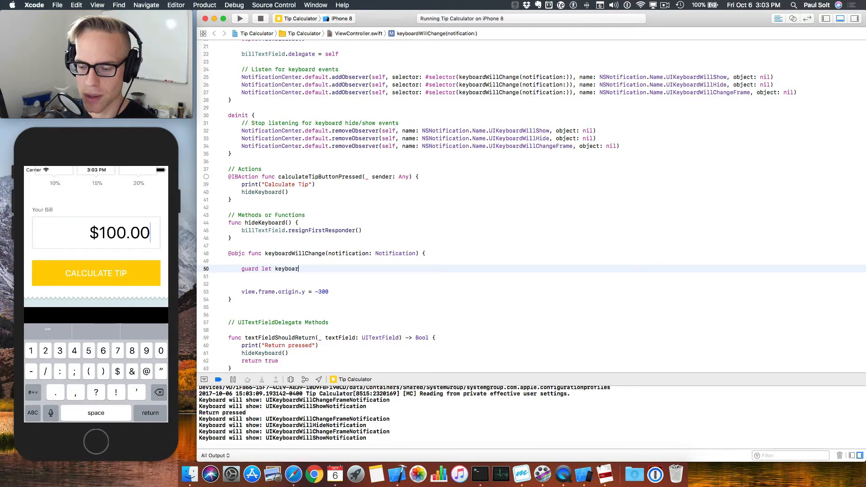
{"action": "type", "text": "Rect"}
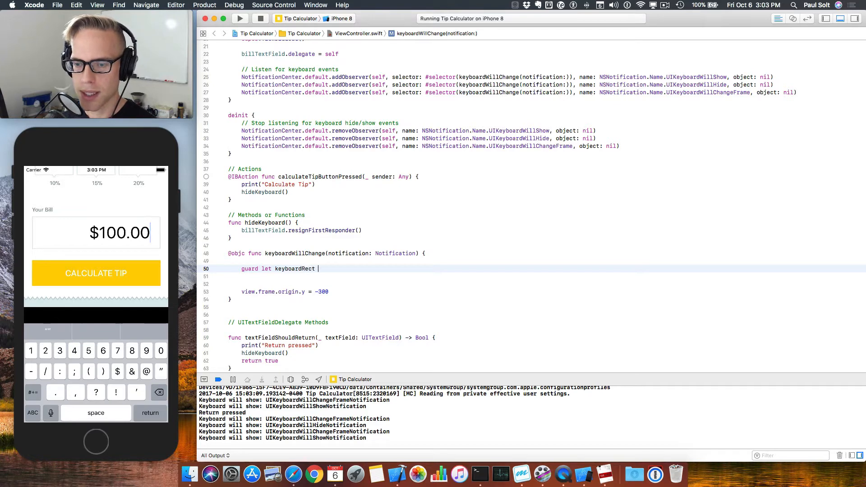
{"action": "type", "text": "="}
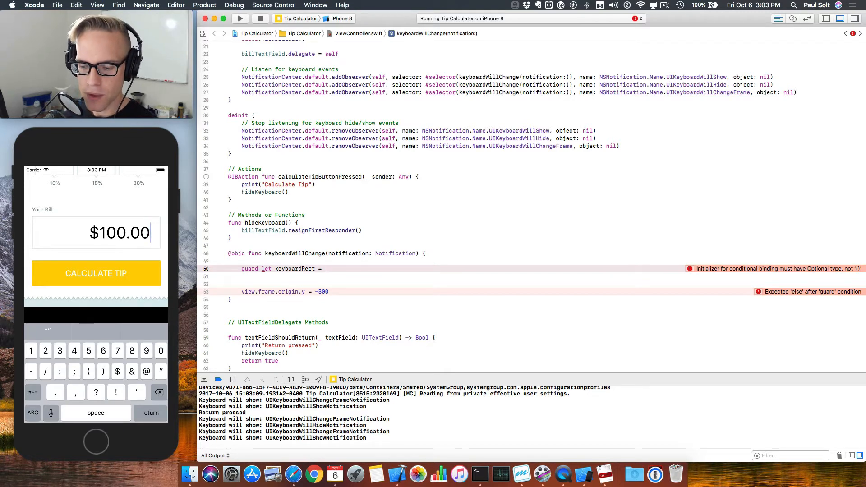
- Finish the expression with (notification.userInfo[UIKeyboardFrameEndUserInfoKey] as? NSValue)?.cgRectValue
{"action": "type", "text": "("}
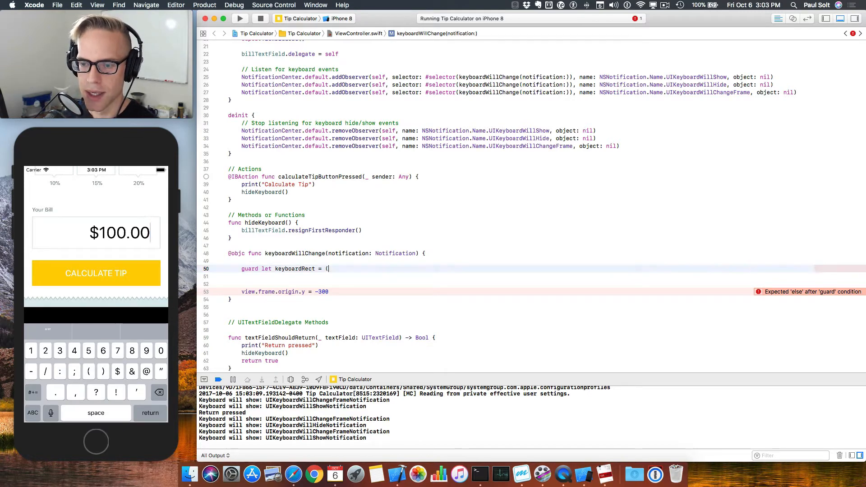
{"action": "type", "text": "notification"}
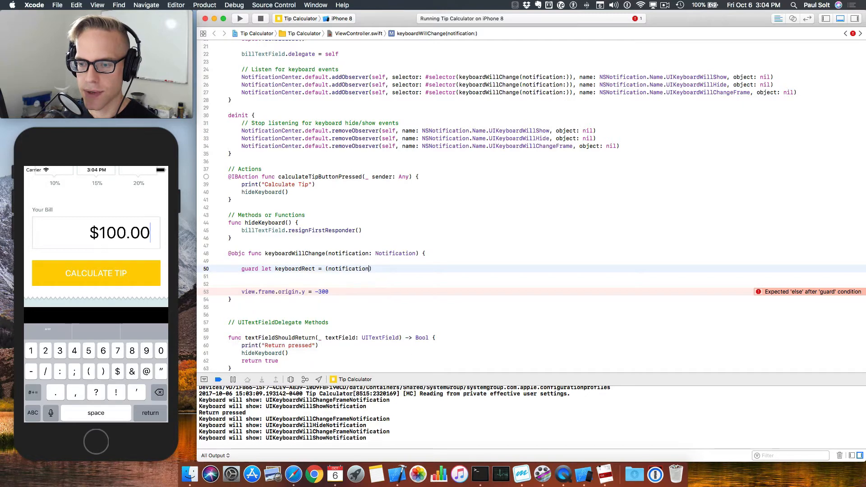
{"action": "type", "text": ".userInfo"}
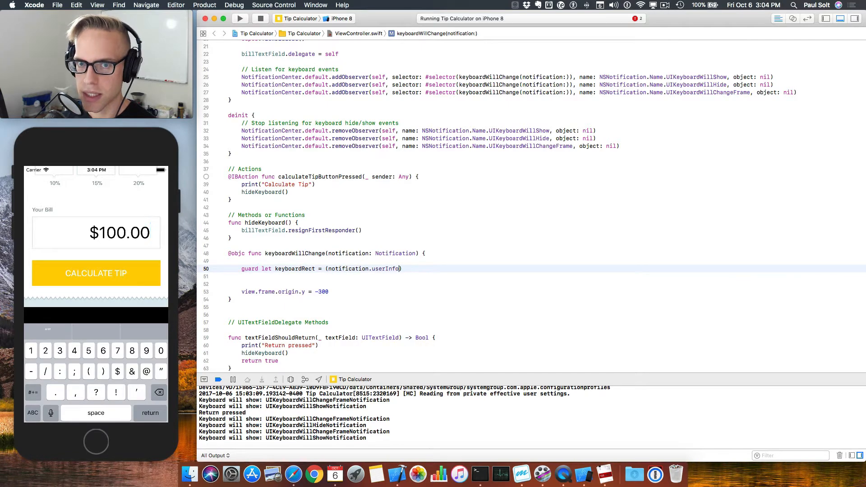
{"action": "type", "text": "["}
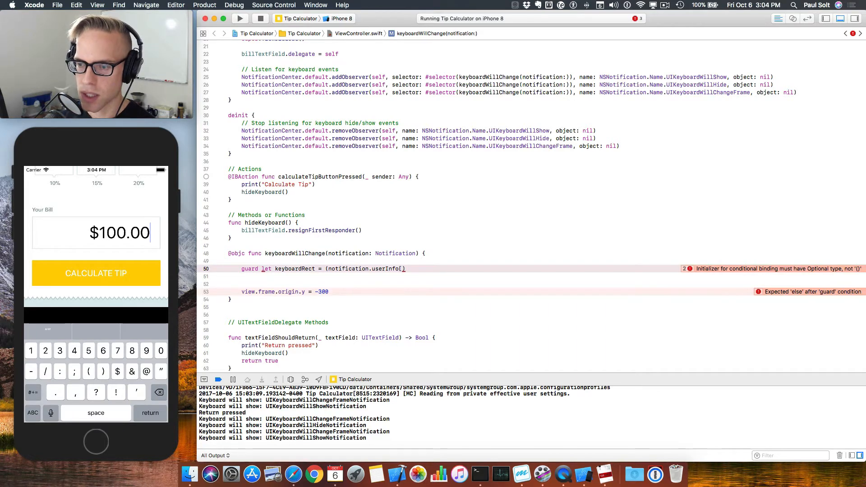
{"action": "type", "text": "UIKeyboardFrameEndUserInfoKey"}
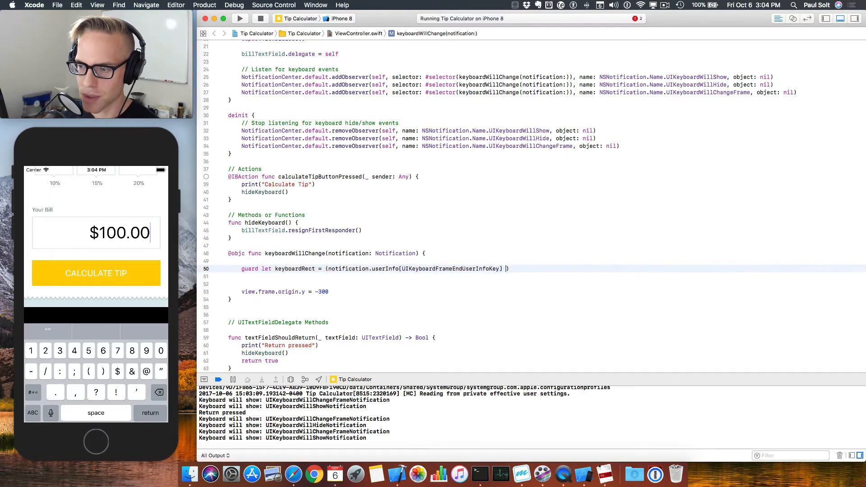
{"action": "type", "text": "as?"}
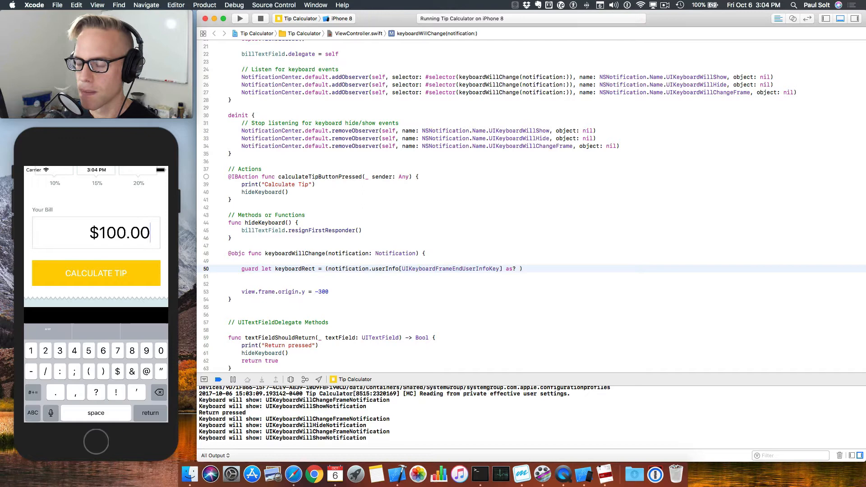
{"action": "type", "text": "NSValue"}
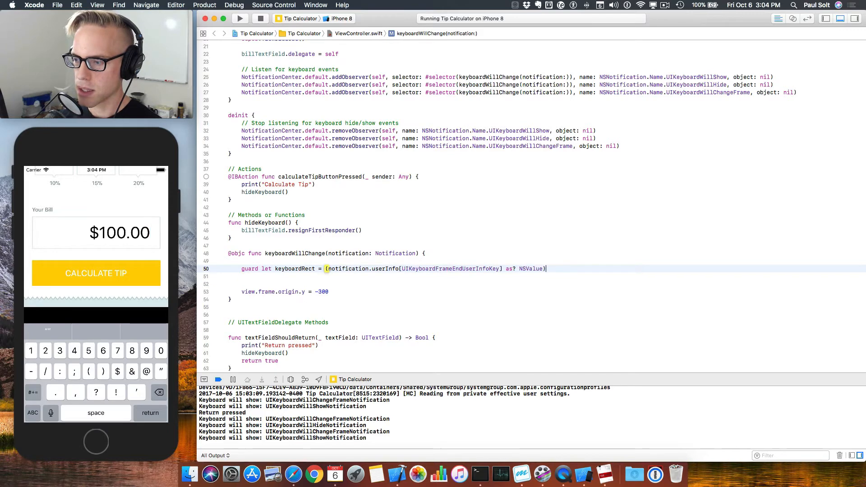
{"action": "type", "text": "?.cgRectValue {"}
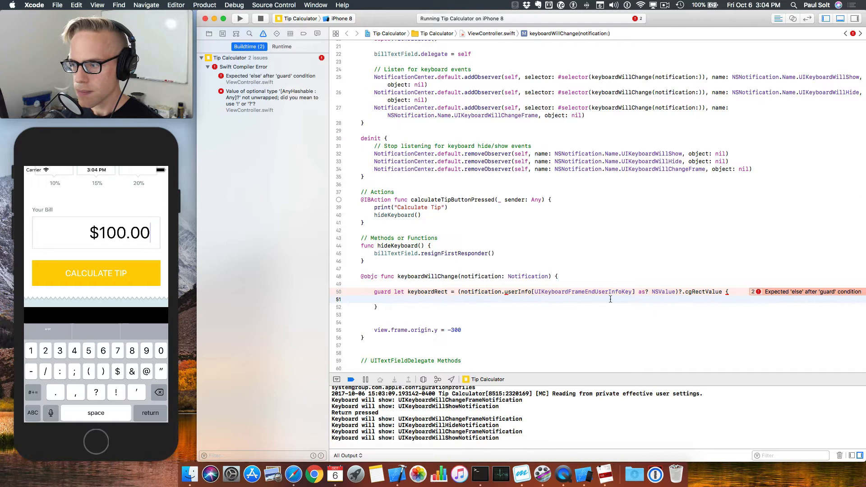
- Add 'else { return }' to the guard and set the origin offset to -keyboardRect.height
{"action": "type", "text": "els"}
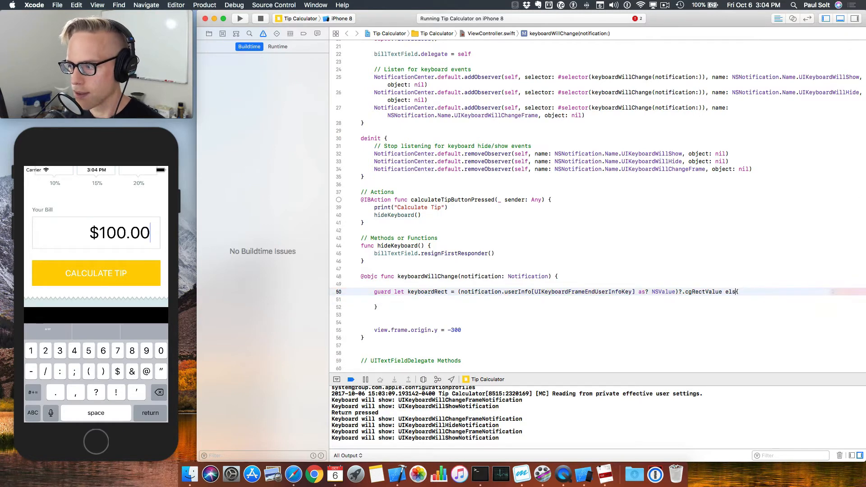
{"action": "type", "text": "return"}
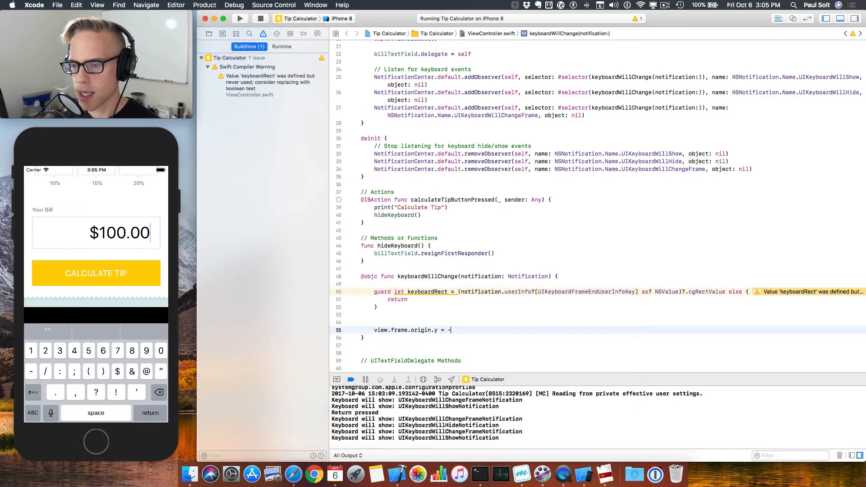
{"action": "type", "text": "keyboardRect"}
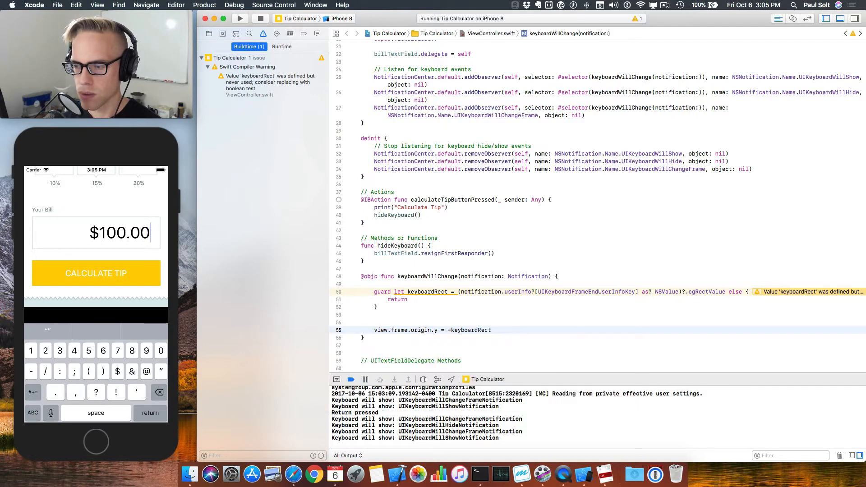
{"action": "type", "text": "."}
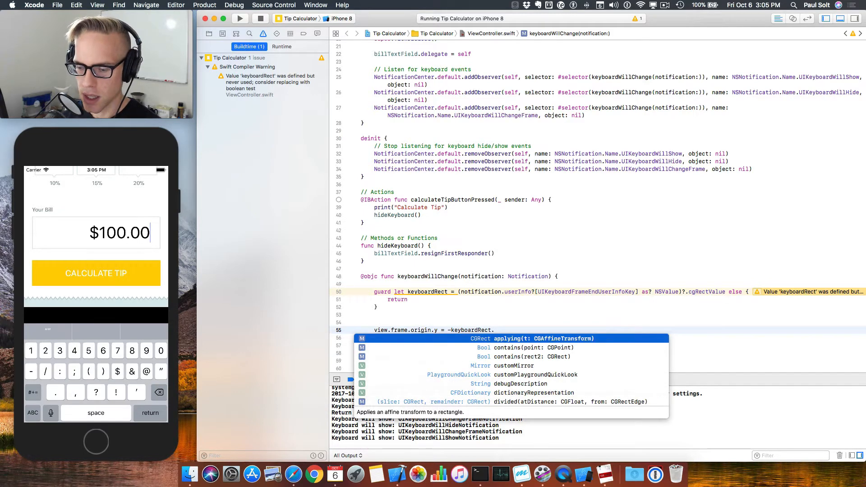
{"action": "type", "text": ".height"}
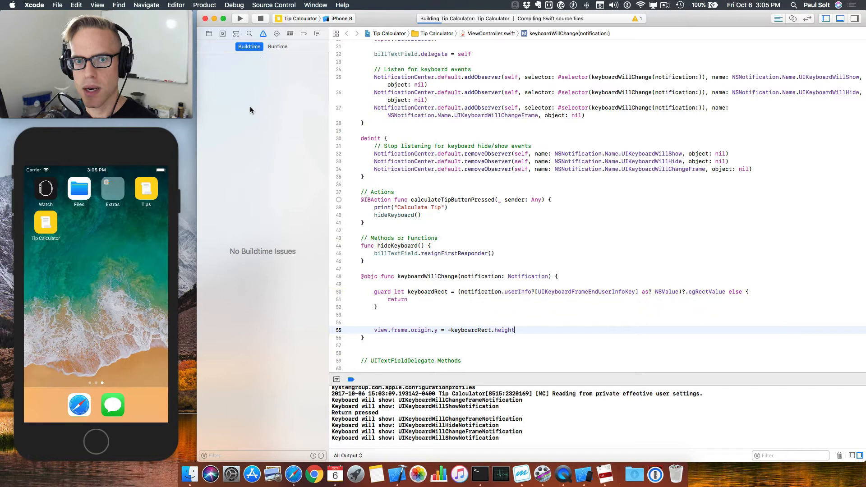
- Relaunch Tip Calculator and bring up the keyboard under the bill field
{"action": "left_click", "coordinate": [240, 18]}
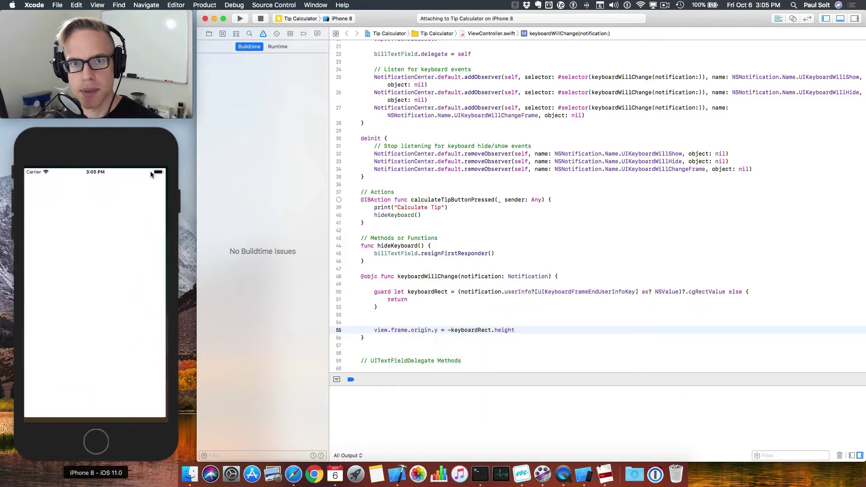
{"action": "left_click", "coordinate": [240, 18]}
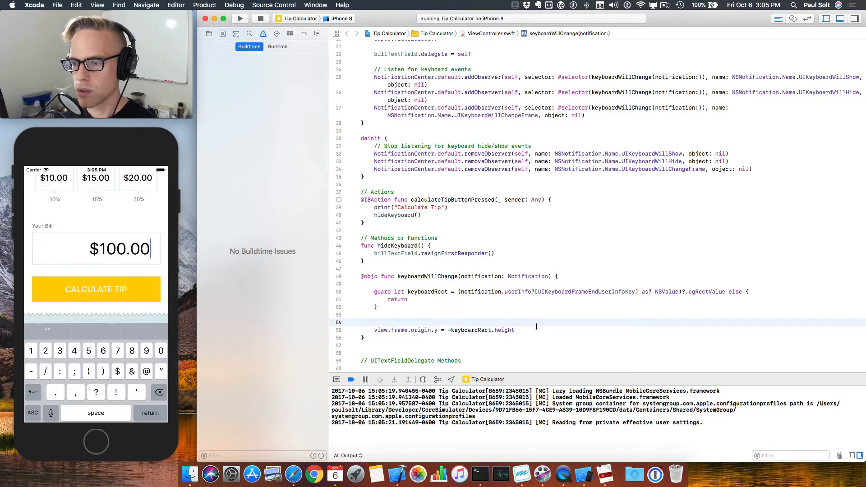
- Wrap the origin shift in 'if' notification.name is UIKeyboardWillShow || UIKeyboardWillChangeFrame
{"action": "type", "text": "if notification.name =="}
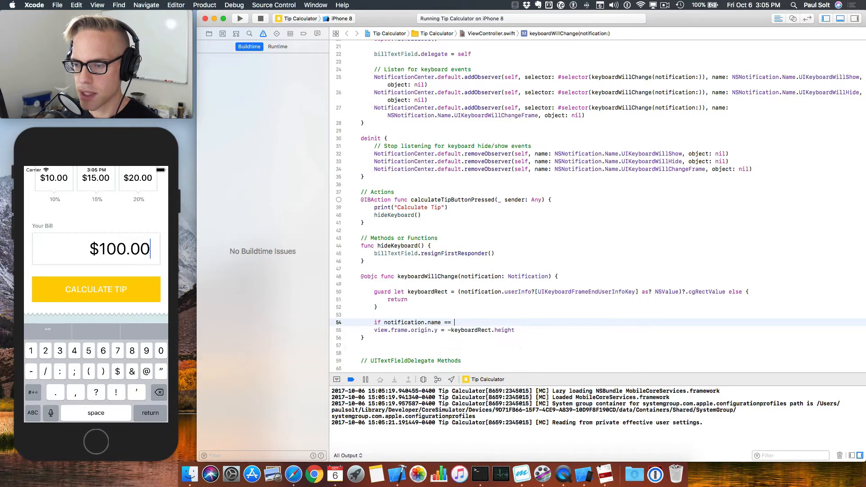
{"action": "type", "text": "Notification."}
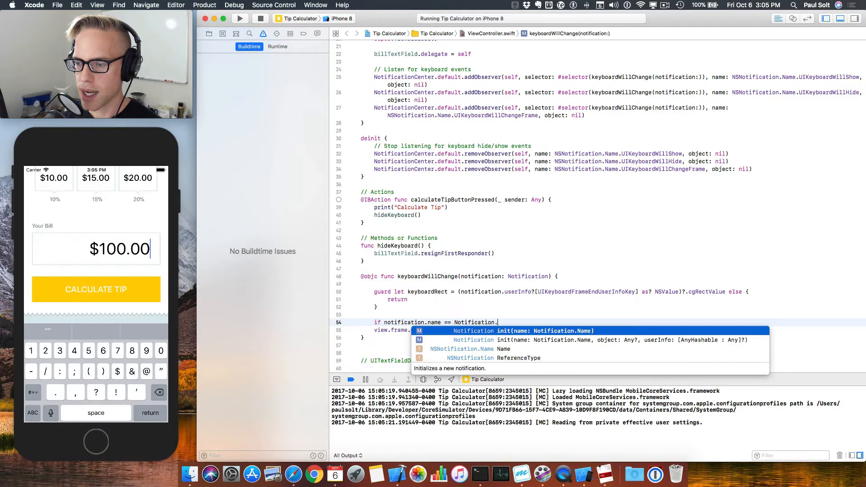
{"action": "type", "text": "Name."}
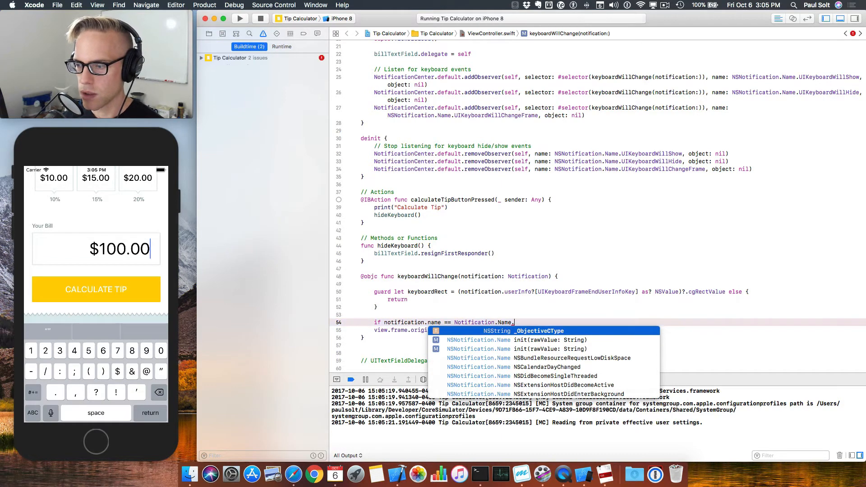
{"action": "type", "text": "key"}
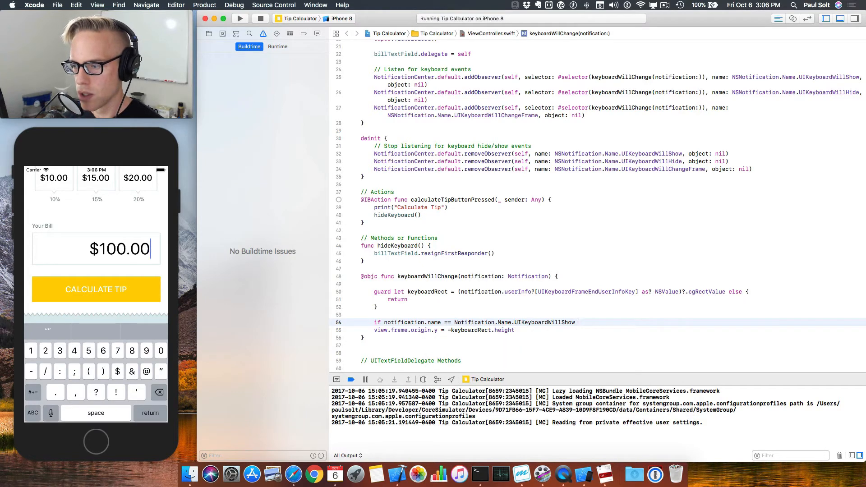
{"action": "type", "text": "|| noti"}
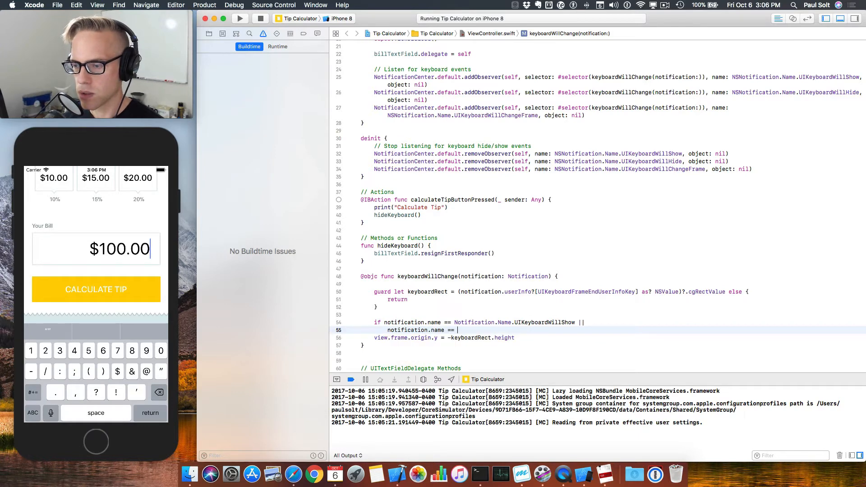
{"action": "type", "text": "notification"}
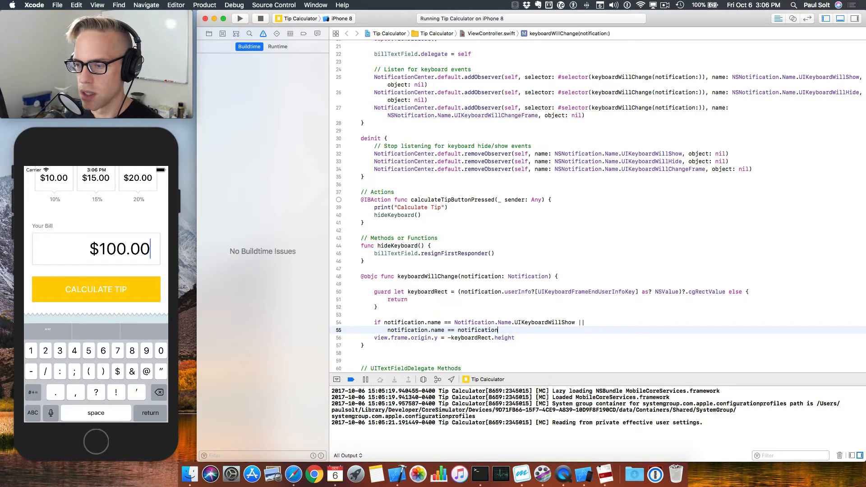
{"action": "type", "text": ".Name."}
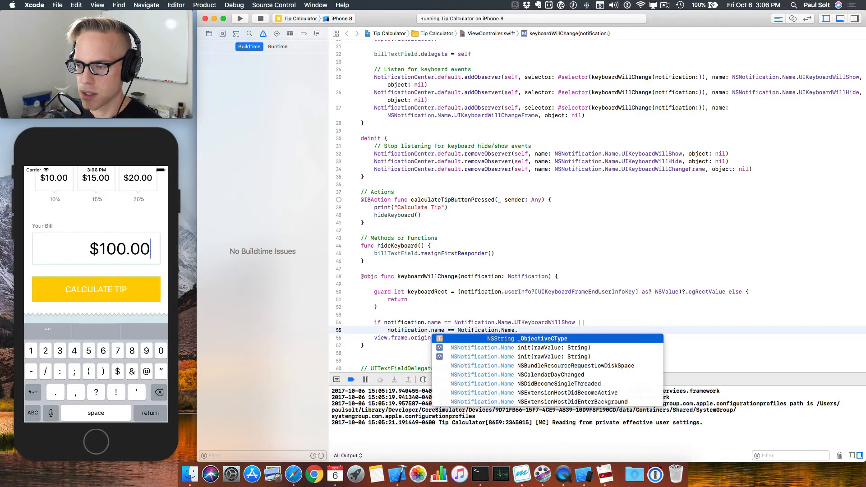
{"action": "type", "text": "keyb"}
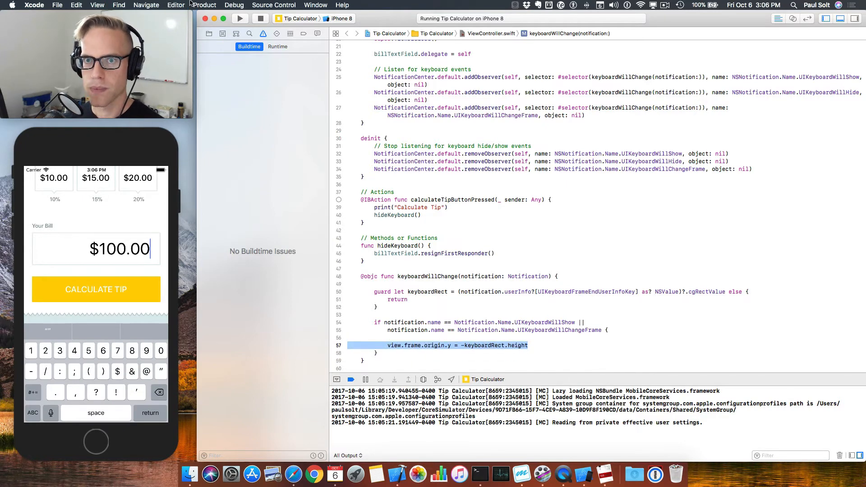
- Re-indent the keyboard handler's if block from the Editor structure commands
{"action": "left_click", "coordinate": [176, 5]}
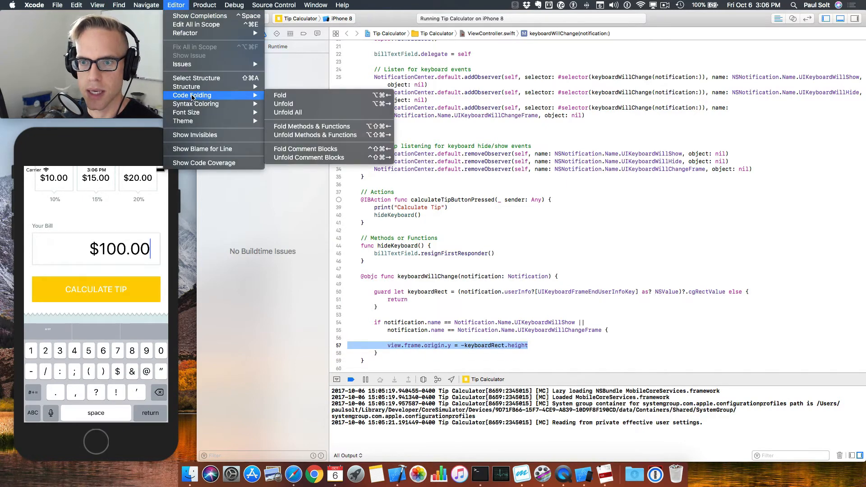
{"action": "mouse_move", "coordinate": [196, 78]}
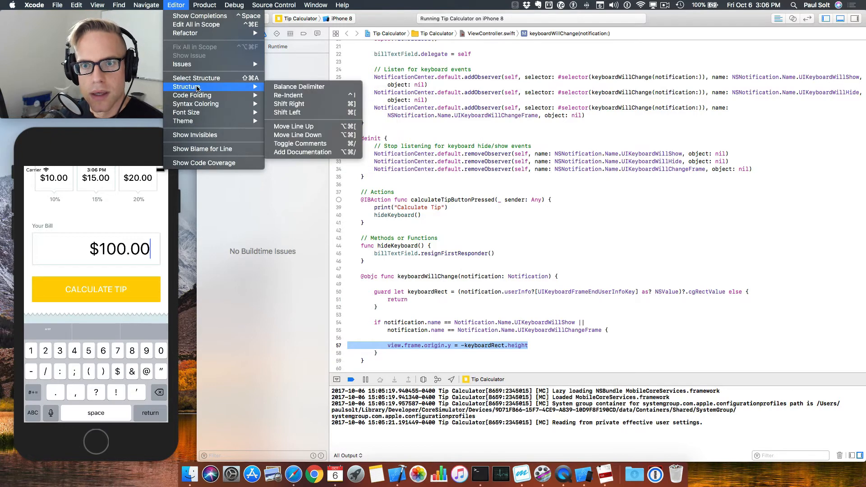
{"action": "mouse_move", "coordinate": [298, 135]}
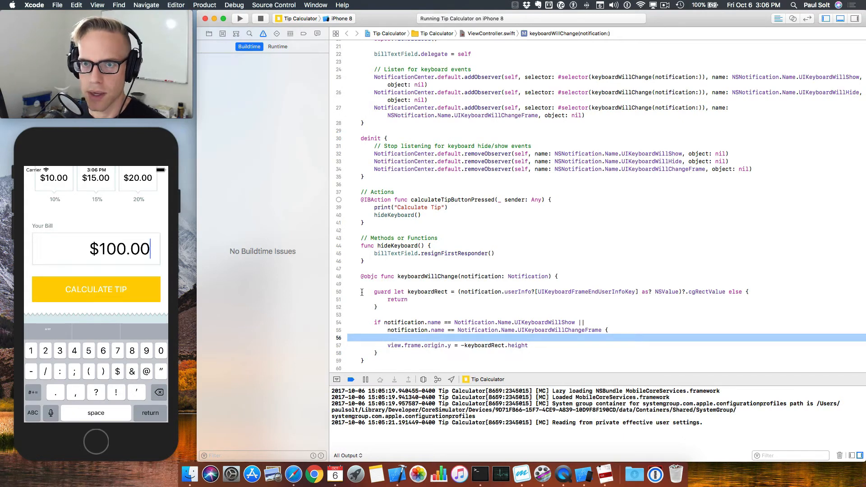
{"action": "left_click", "coordinate": [175, 5]}
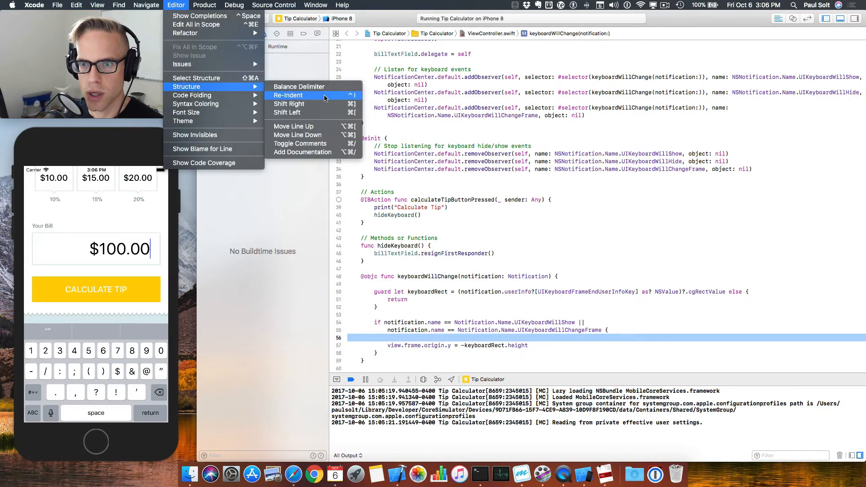
{"action": "mouse_move", "coordinate": [293, 126]}
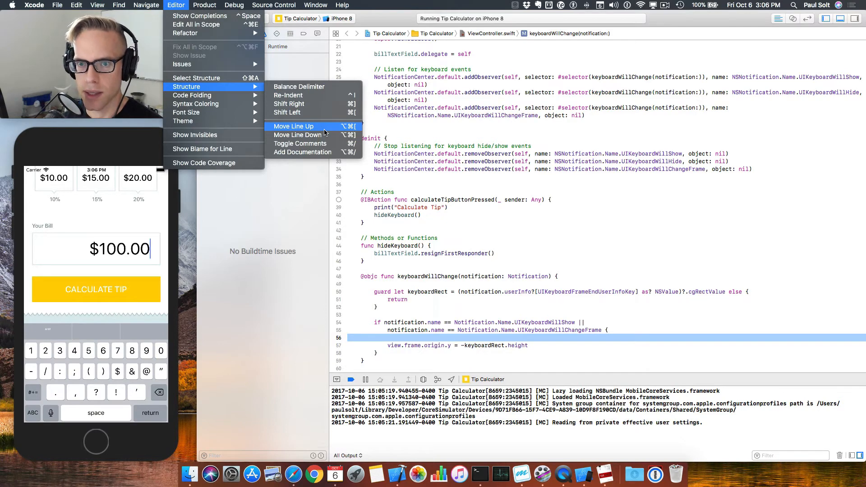
{"action": "mouse_move", "coordinate": [452, 311]}
{"action": "type", "text": " else {"}
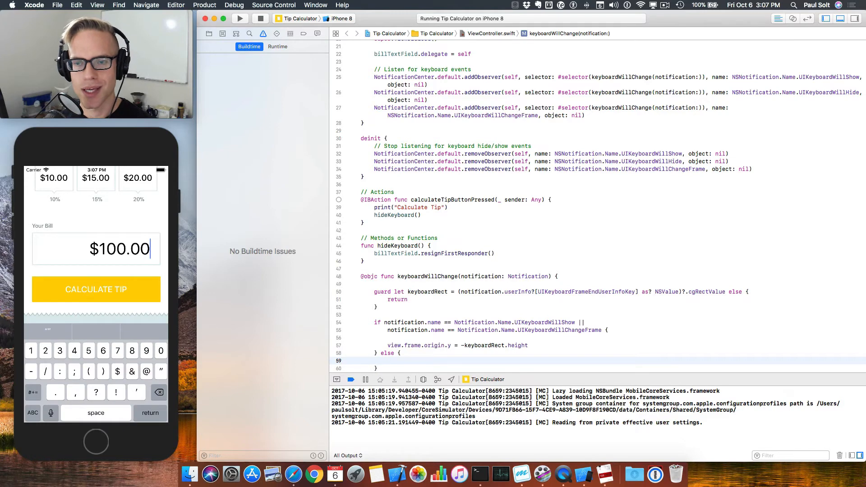
- Set view.frame.origin.y = 0 inside the else branch
{"action": "left_click", "coordinate": [388, 361]}
{"action": "type", "text": "view.frame."}
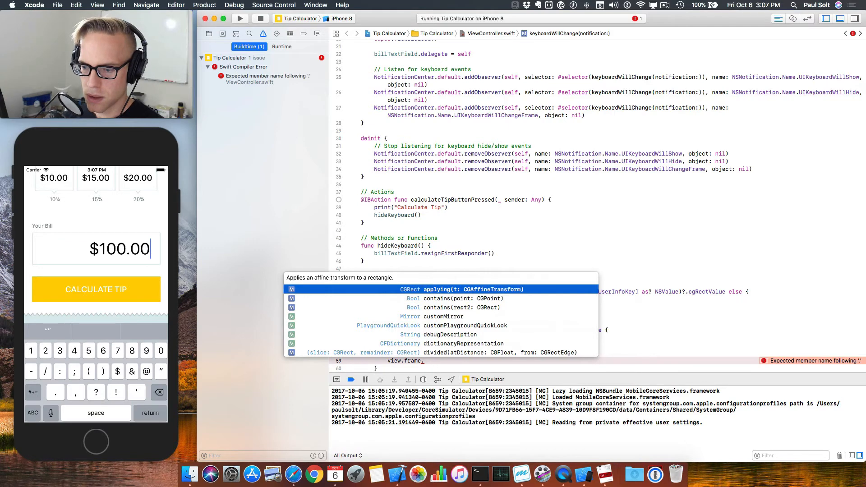
{"action": "type", "text": "origin.y = 0"}
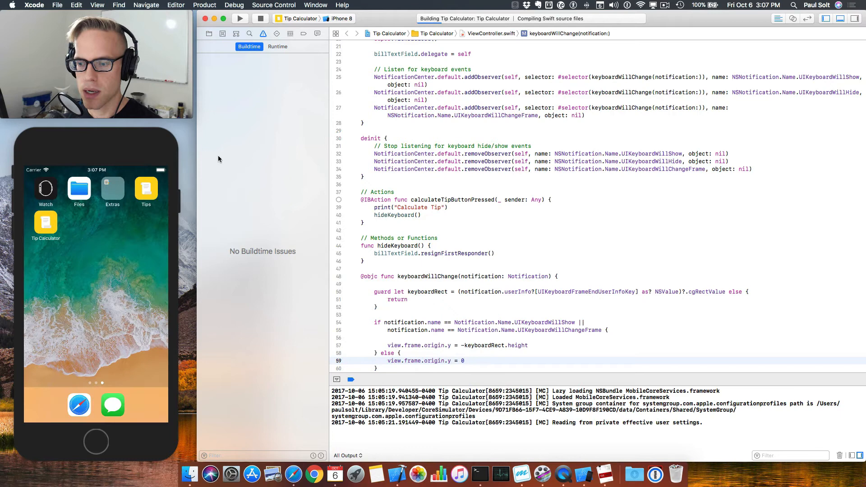
- Raise and dismiss the keyboard twice on the bill field, tapping Calculate Tip in between
{"action": "left_click", "coordinate": [240, 18]}
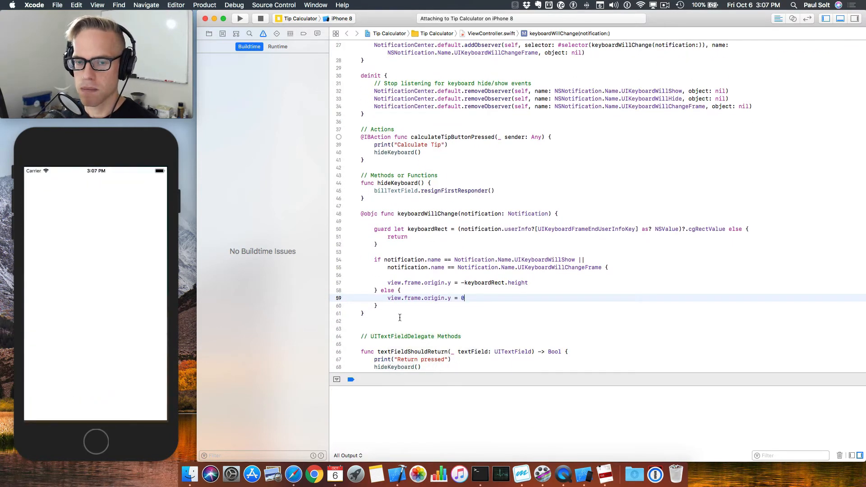
{"action": "left_click", "coordinate": [239, 18]}
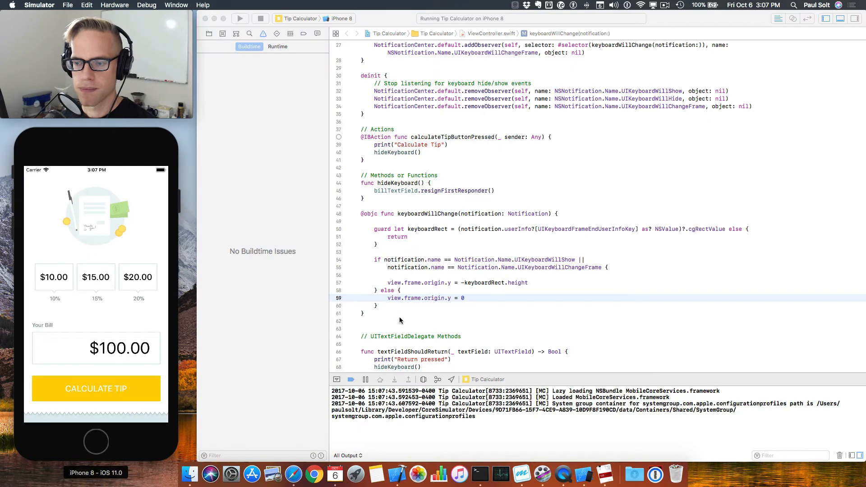
{"action": "left_click", "coordinate": [95, 348]}
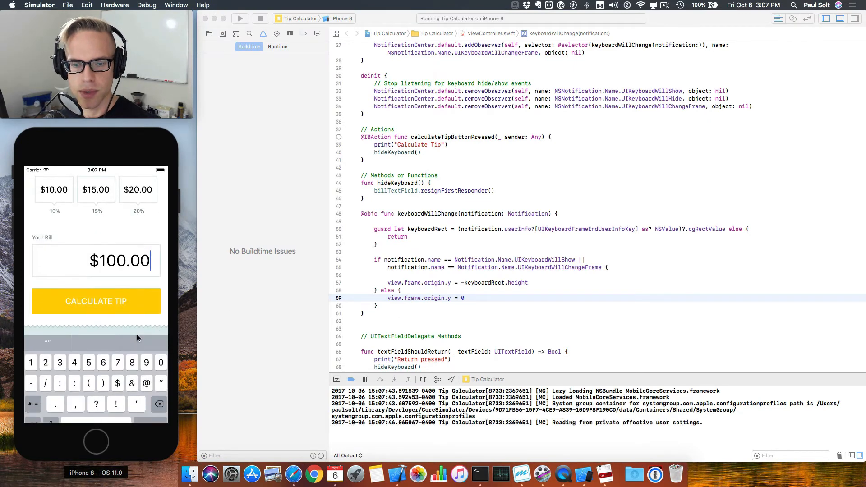
{"action": "left_click", "coordinate": [96, 301]}
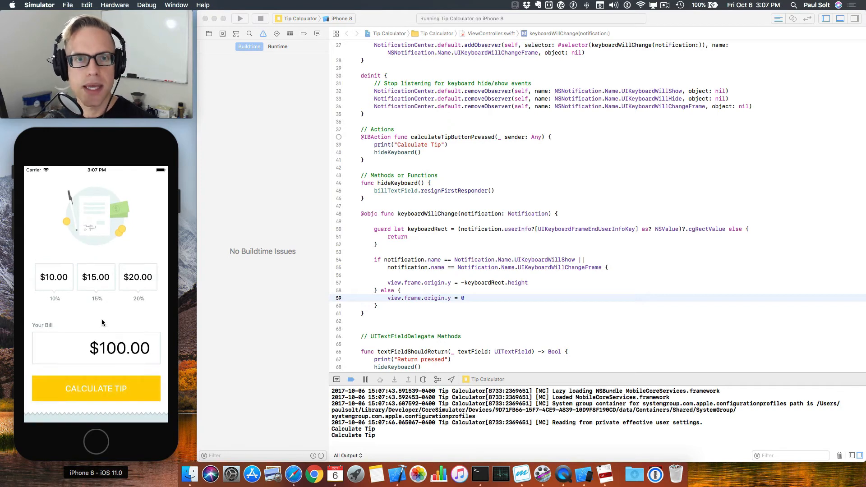
{"action": "left_click", "coordinate": [96, 348]}
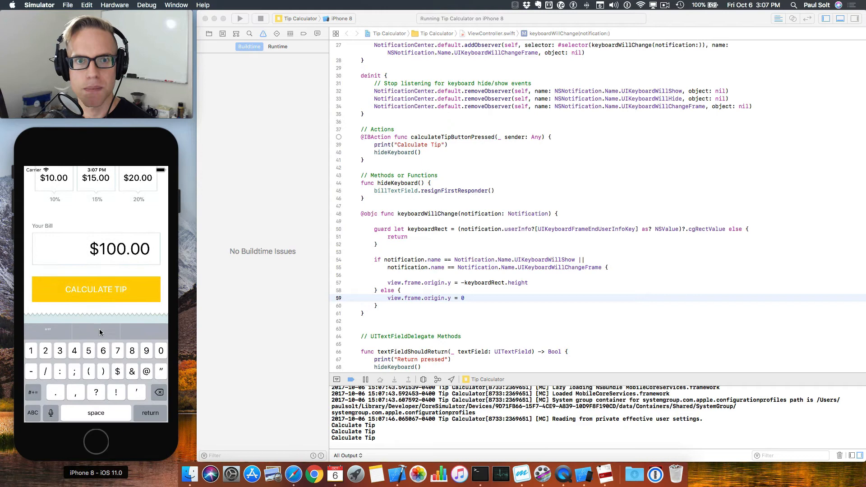
{"action": "mouse_move", "coordinate": [134, 268]}
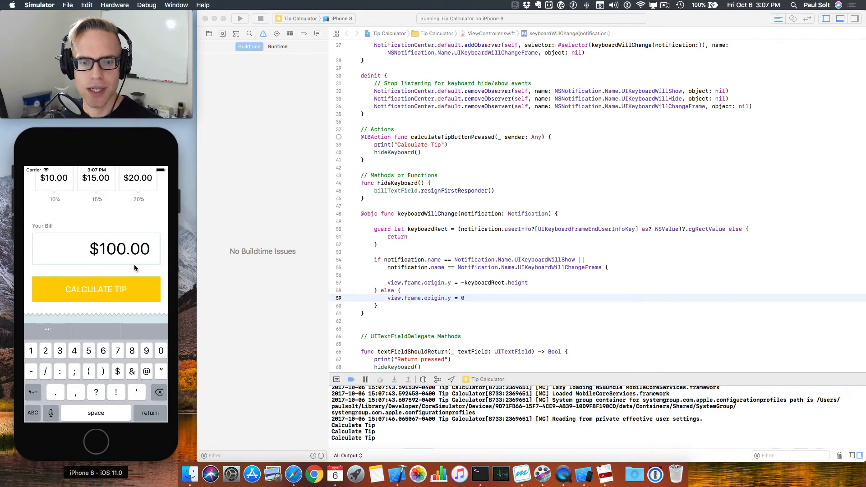
{"action": "mouse_move", "coordinate": [131, 266]}
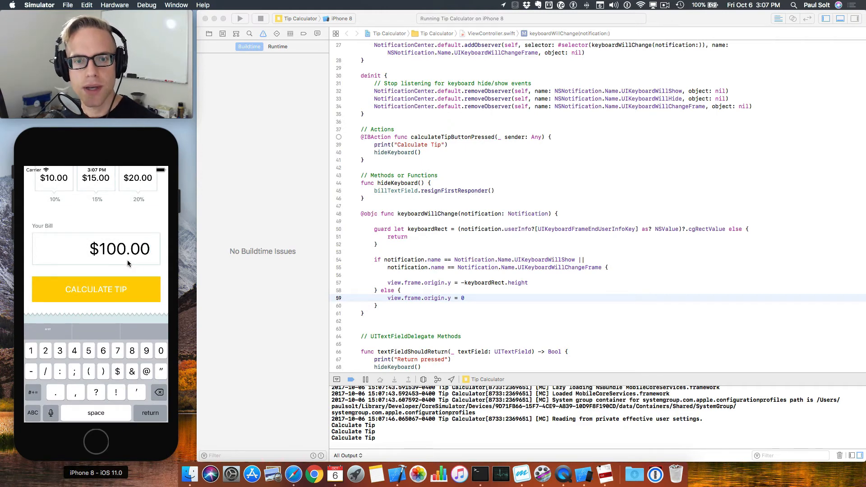
{"action": "left_click", "coordinate": [150, 413]}
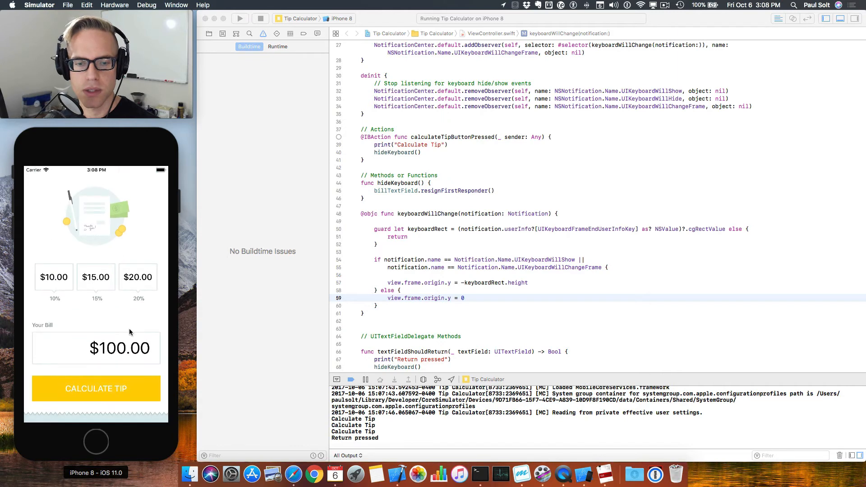
{"action": "mouse_move", "coordinate": [456, 318]}
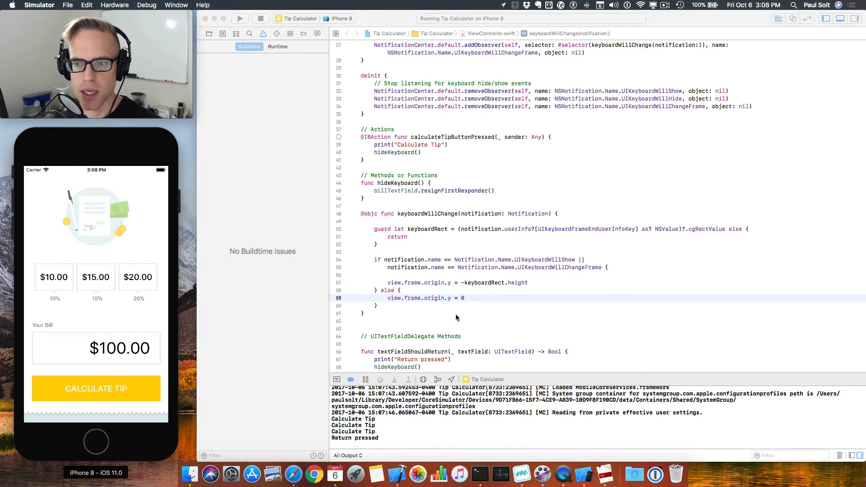
{"action": "mouse_move", "coordinate": [438, 261]}
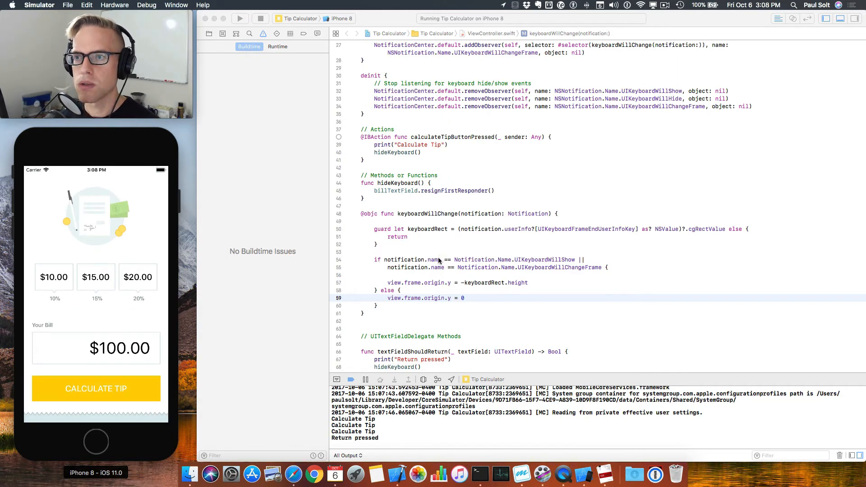
{"action": "scroll", "scroll_direction": "up", "scroll_amount": 3}
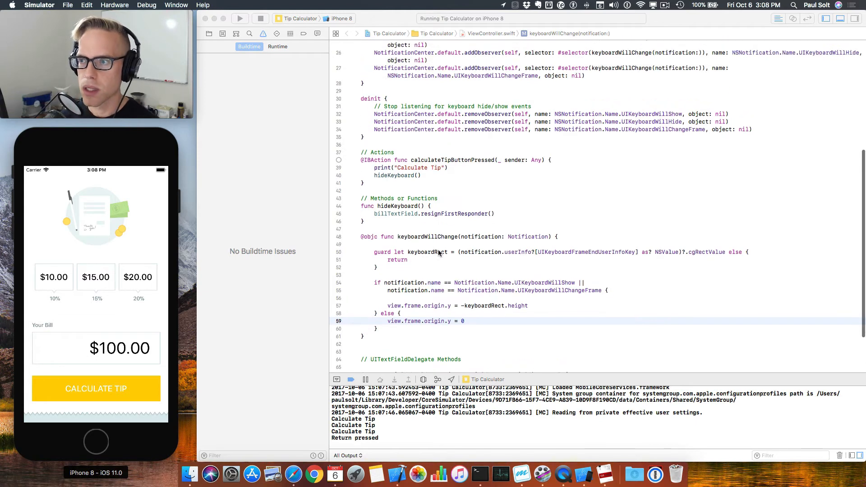
{"action": "scroll", "scroll_direction": "up", "scroll_amount": 3}
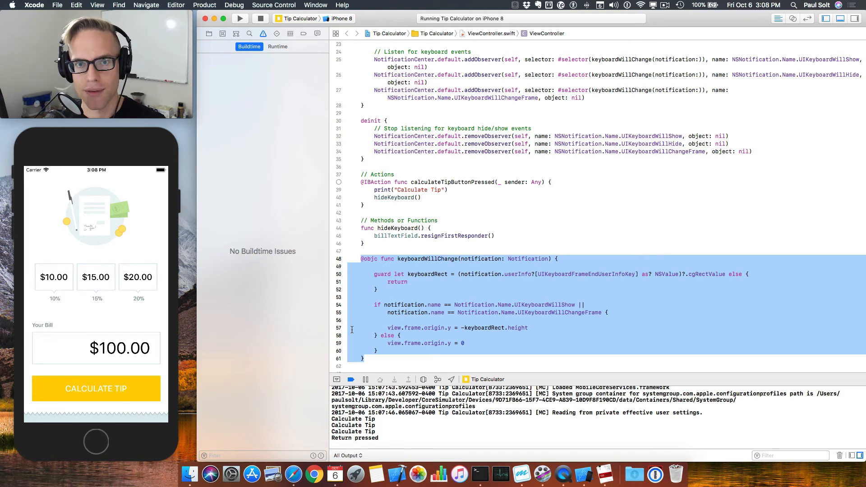
{"action": "mouse_move", "coordinate": [324, 192]}
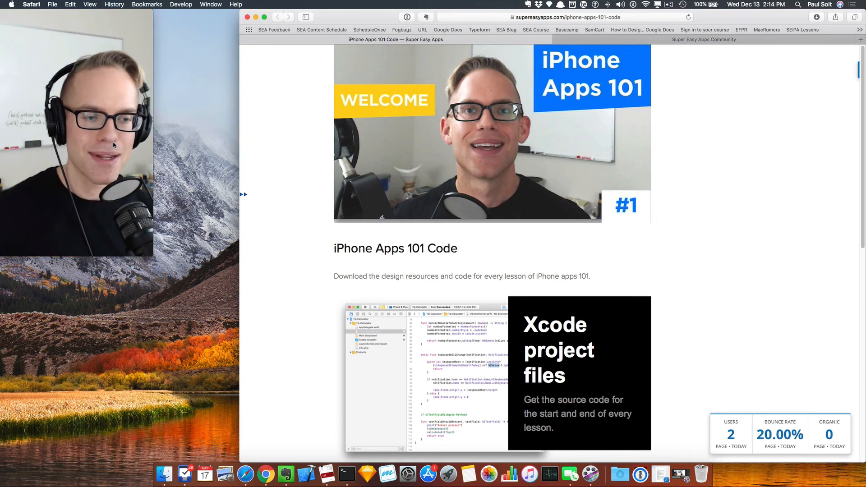
- Scroll to the iPhone Apps 101 Code form and submit it with Download Now
{"action": "scroll", "scroll_direction": "down", "scroll_amount": 3}
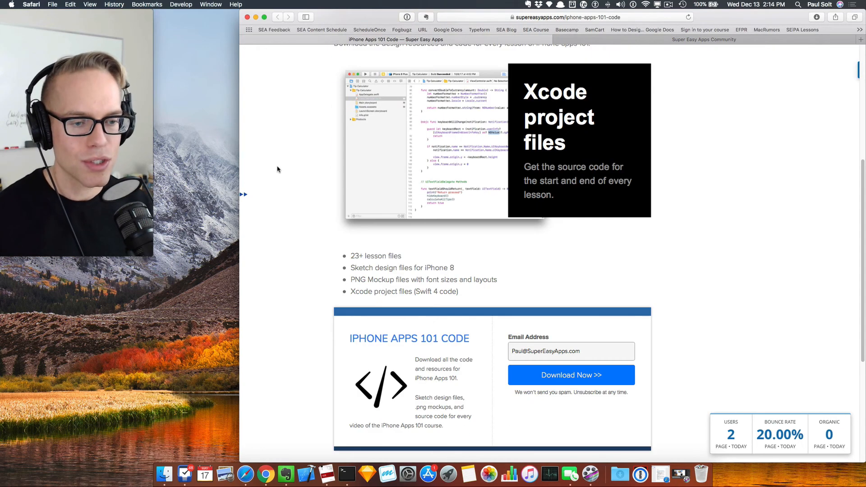
{"action": "scroll", "scroll_direction": "down", "scroll_amount": 3}
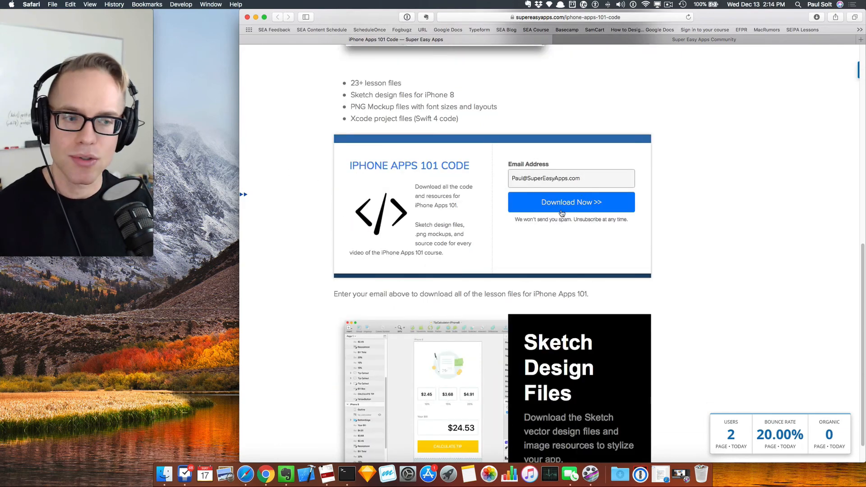
{"action": "left_click", "coordinate": [571, 202]}
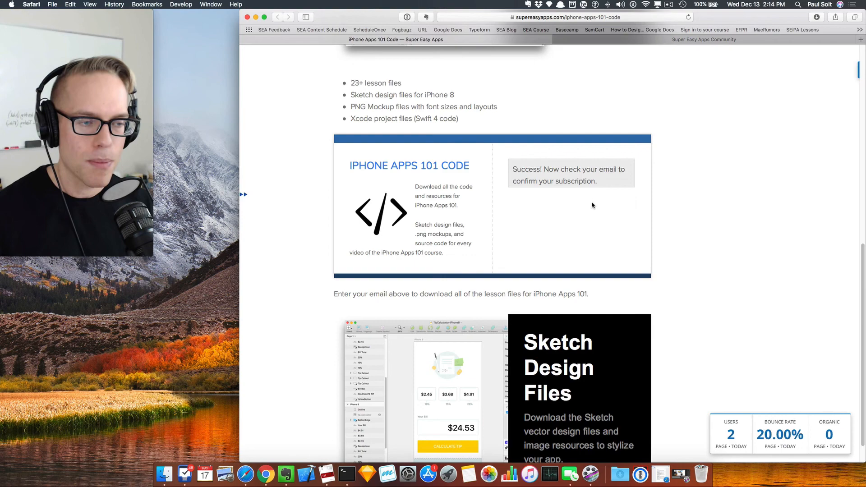